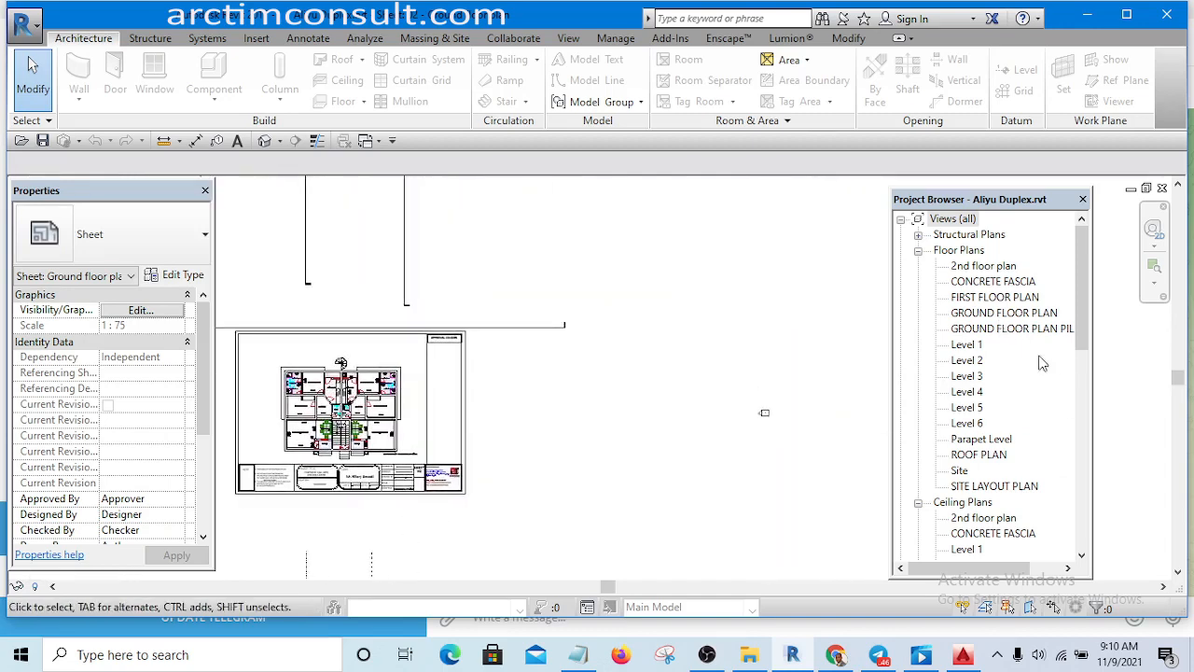
mouse_move(806, 358)
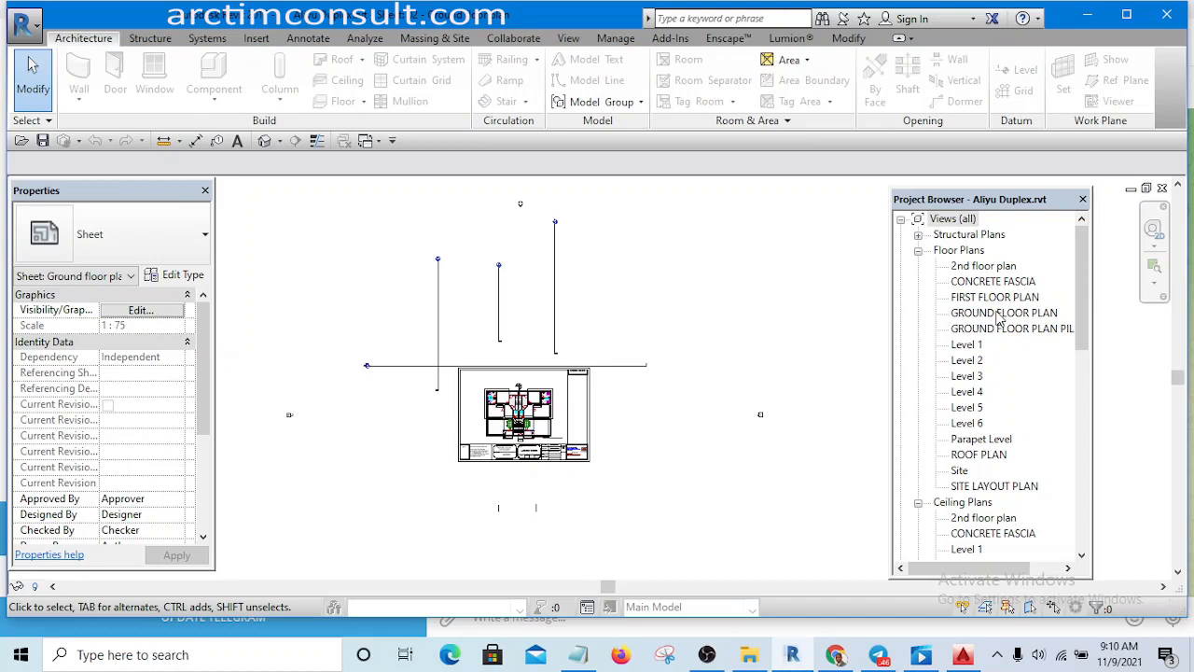
mouse_move(989, 321)
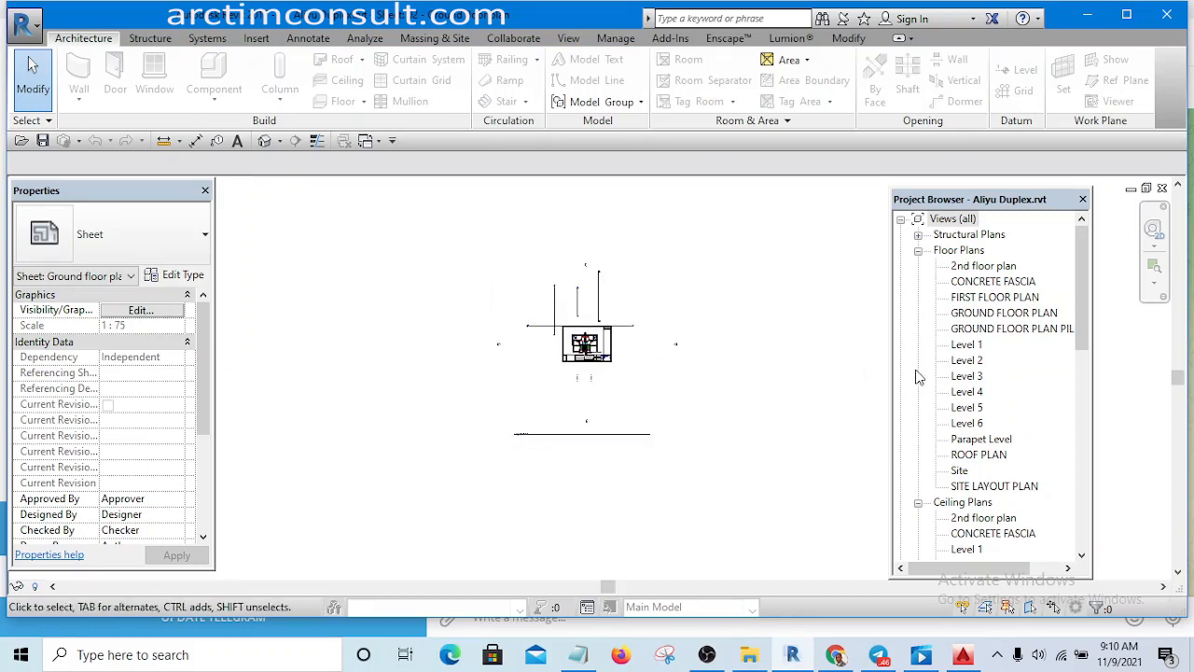
mouse_move(105, 362)
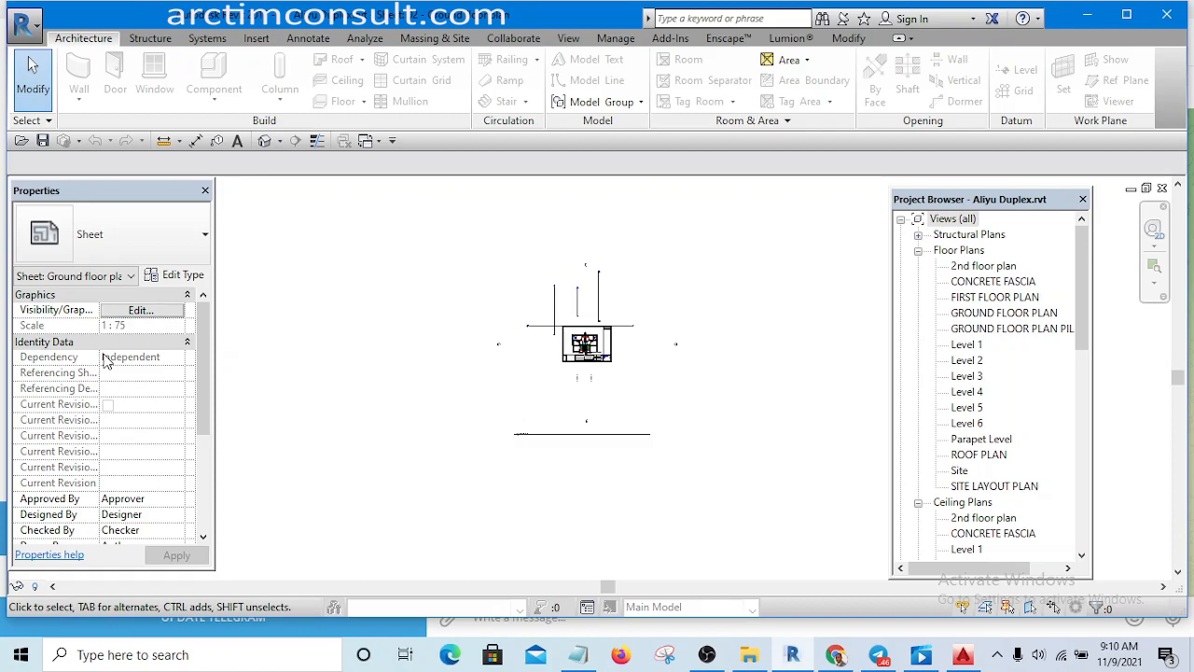
mouse_move(127, 237)
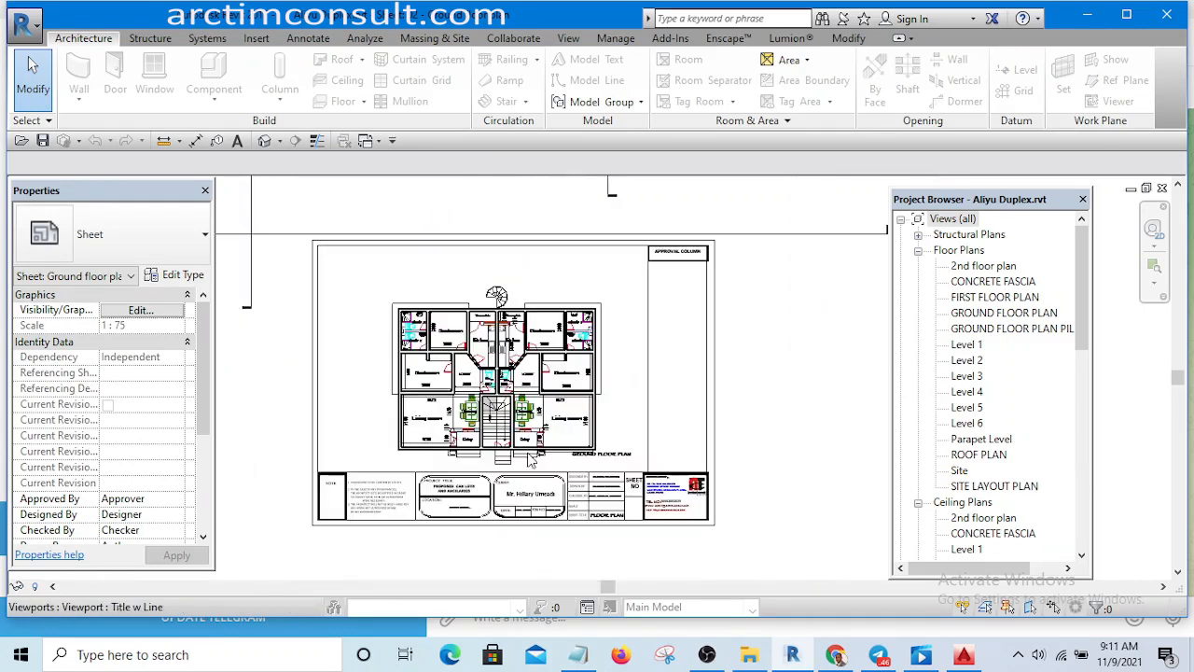
mouse_move(737, 440)
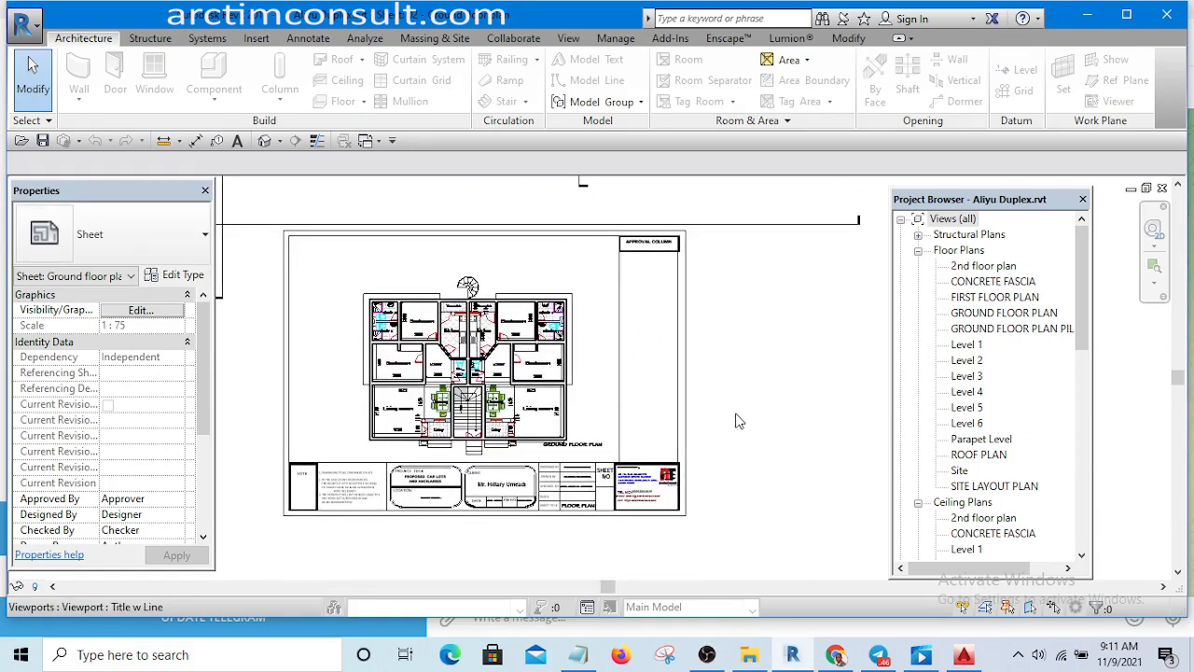
mouse_move(756, 423)
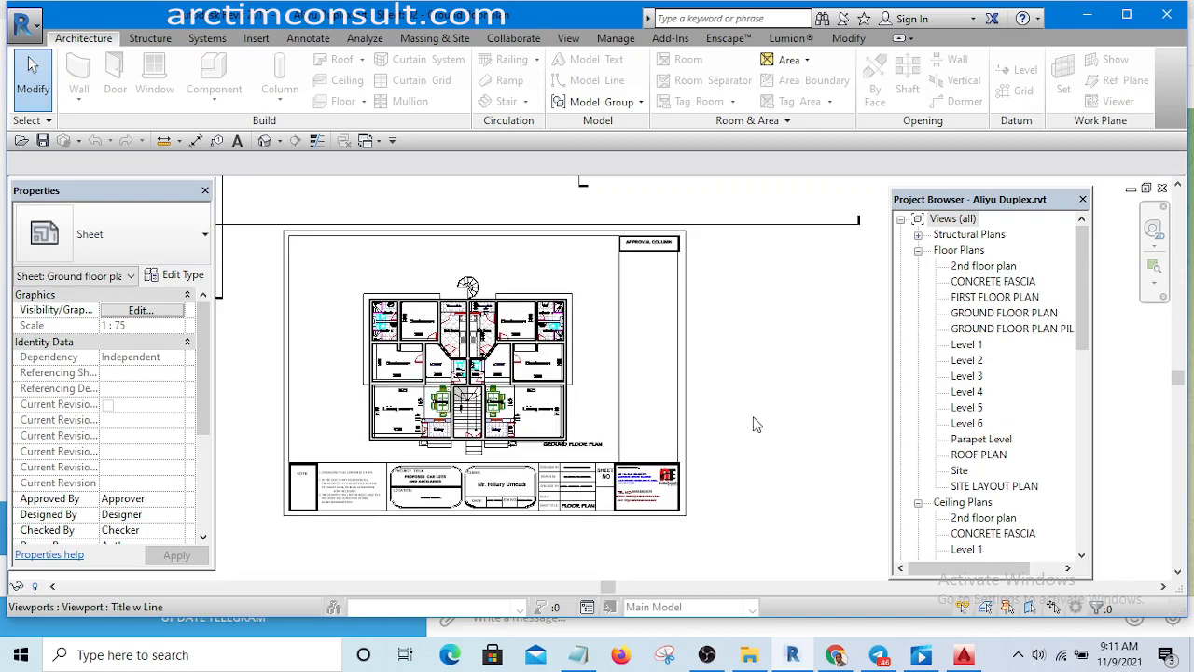
mouse_move(733, 431)
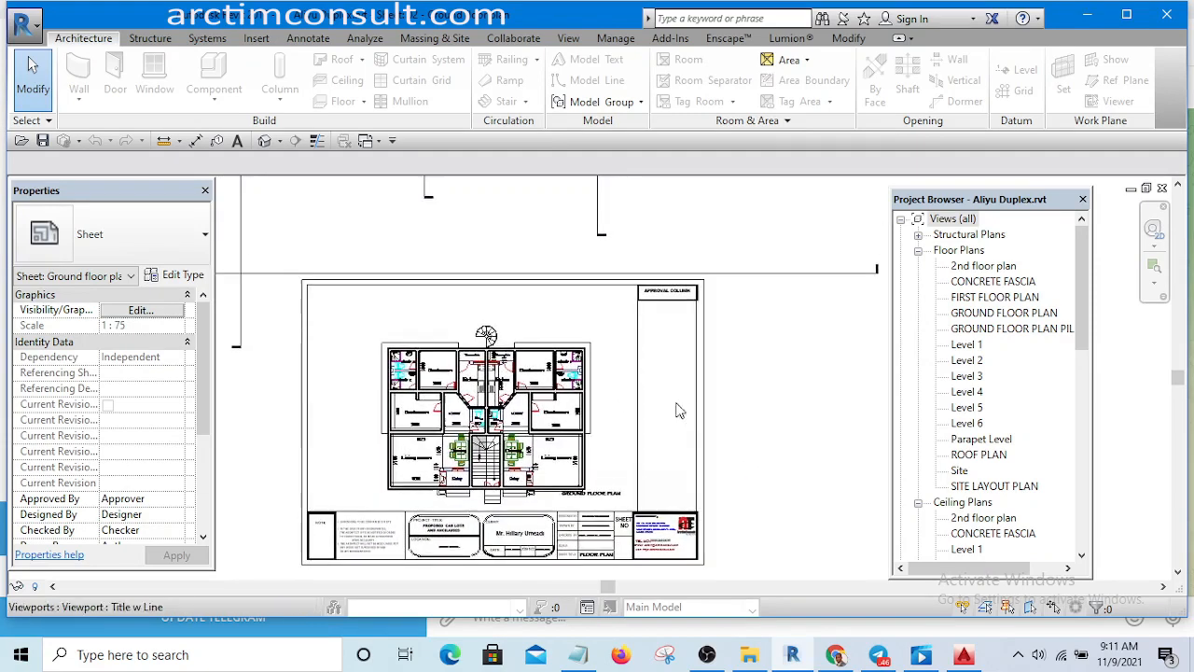
- Run Find Referring Views on the plan viewport, yielding a 'Could not find referring object' message
click(485, 420)
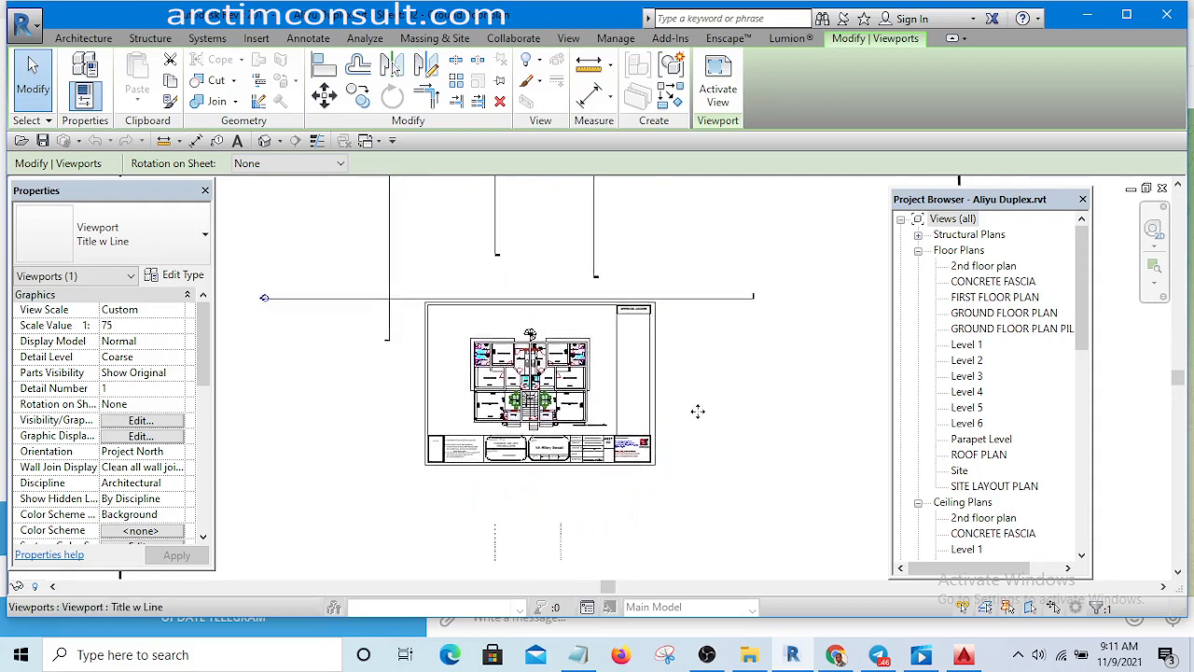
mouse_move(754, 467)
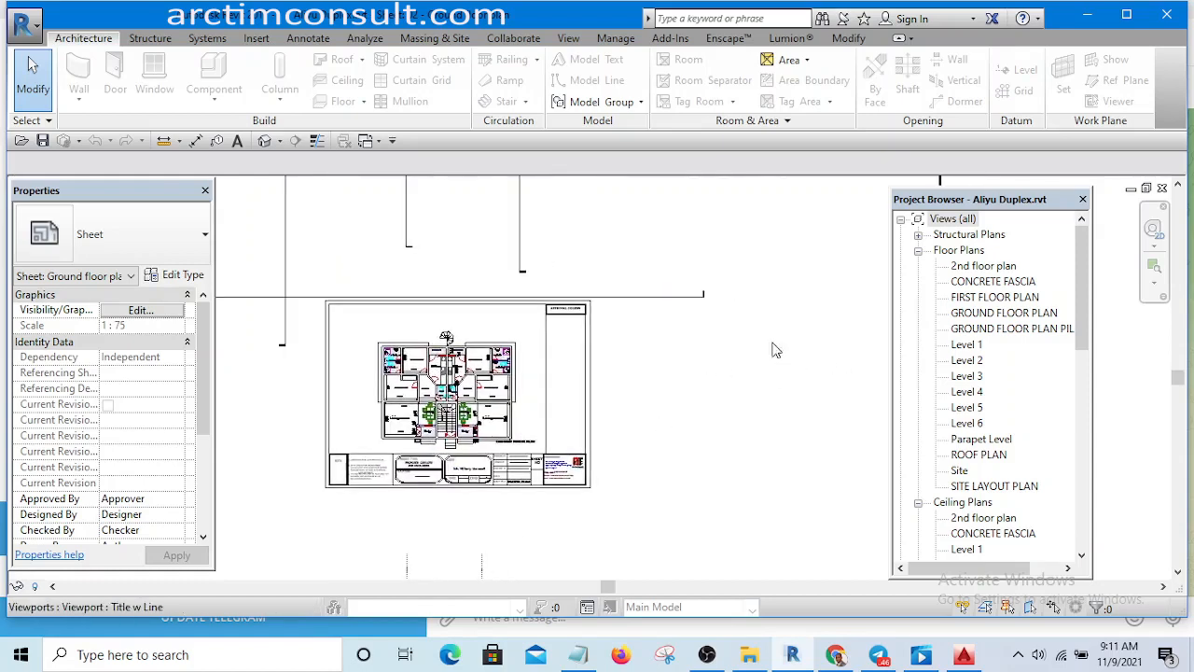
right_click(457, 392)
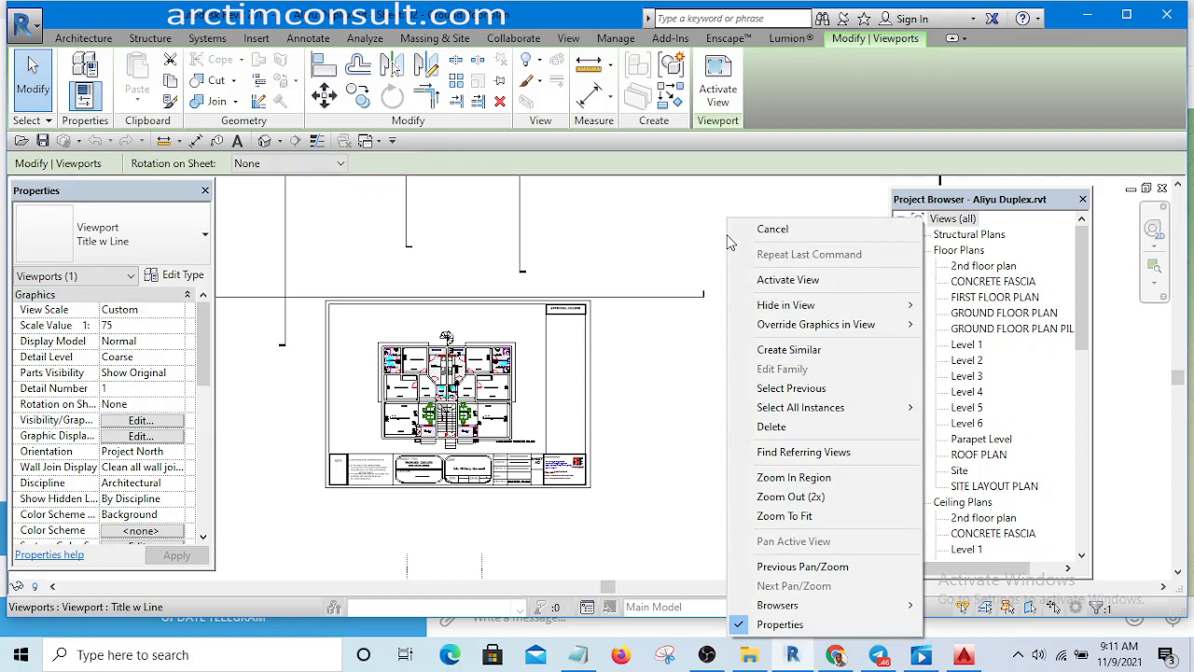
mouse_move(771, 276)
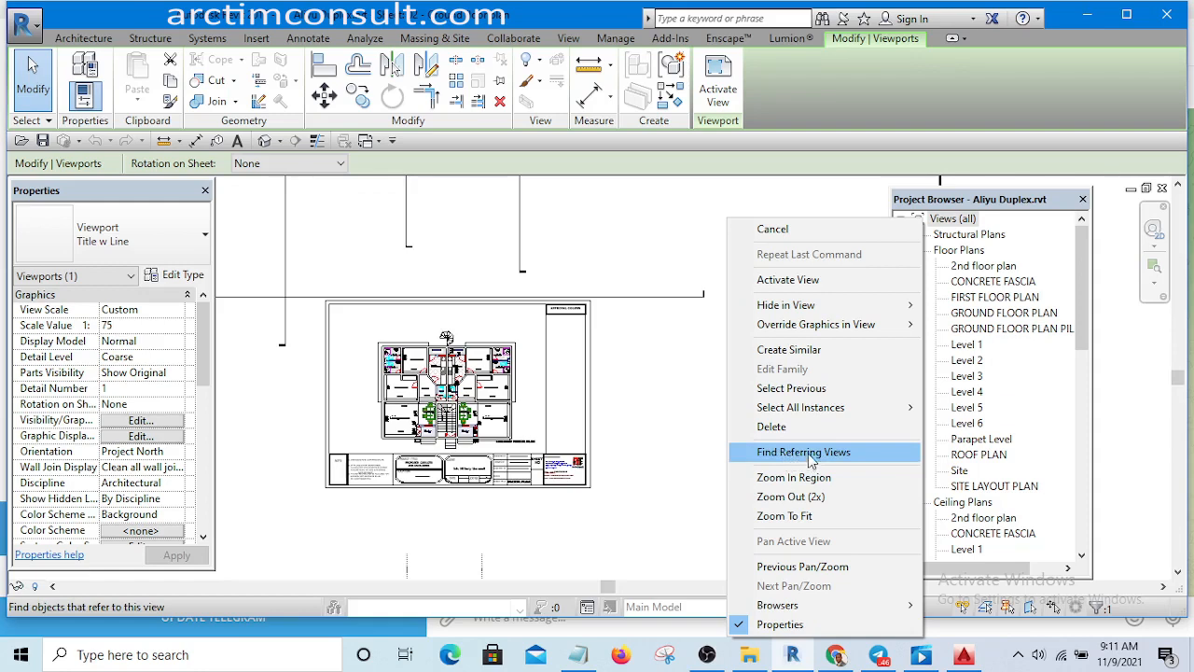
click(803, 451)
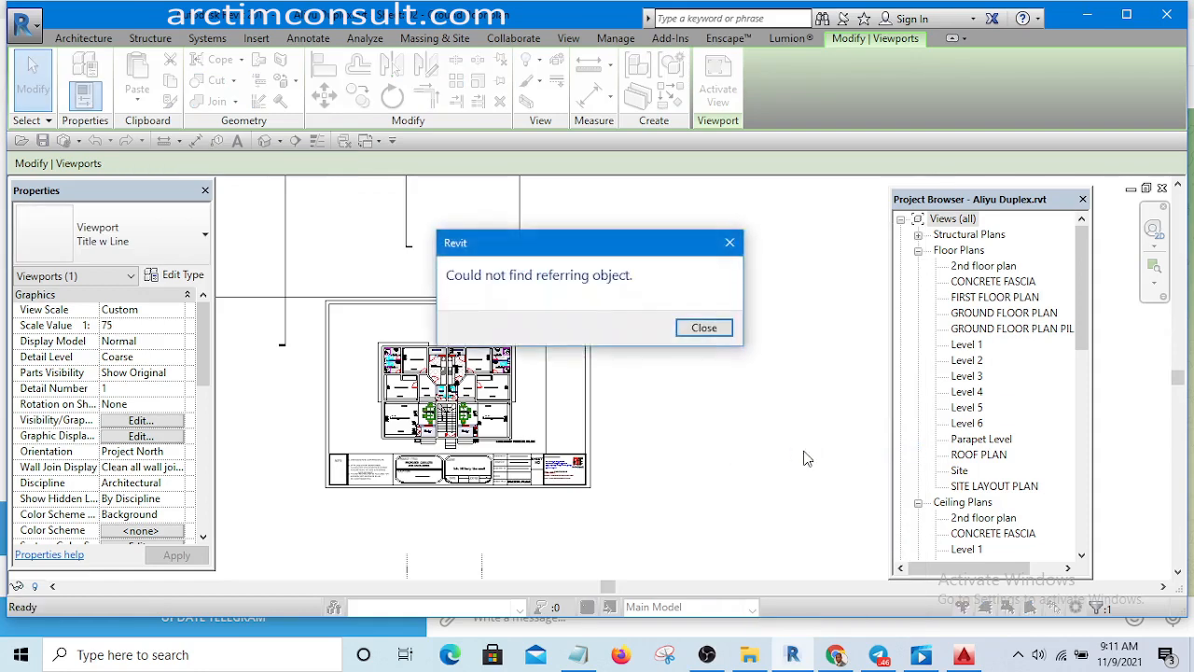
mouse_move(512, 291)
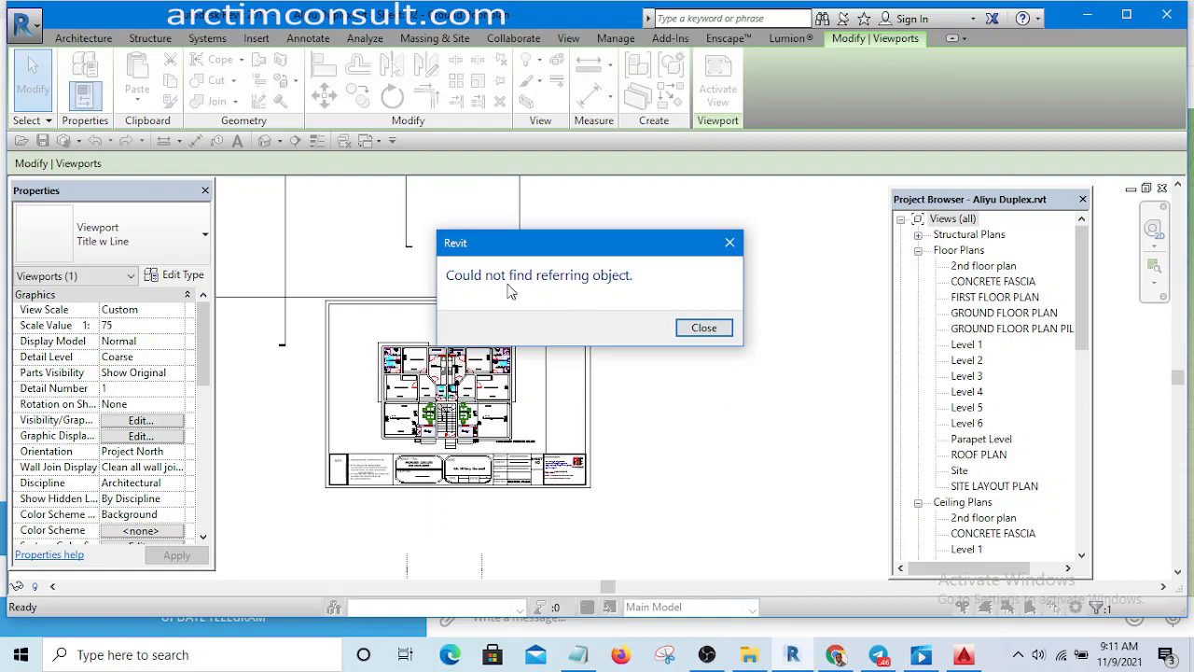
mouse_move(556, 291)
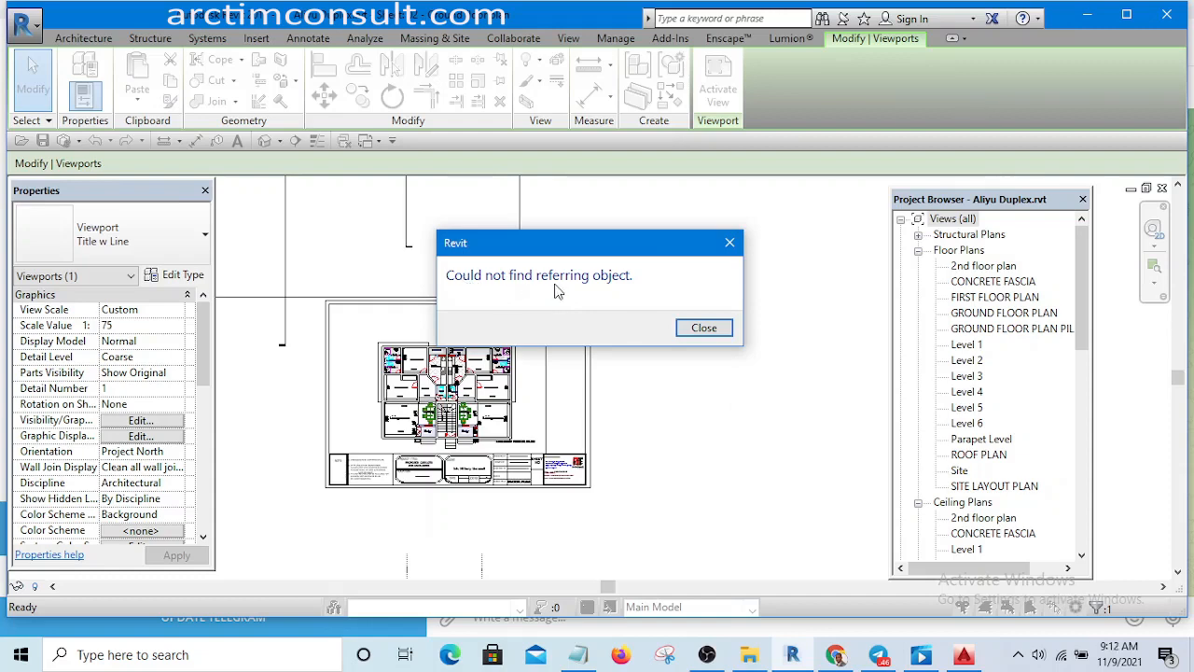
- Close the message and load FIRST FLOOR PLAN from Floor Plans in the Project Browser
click(704, 328)
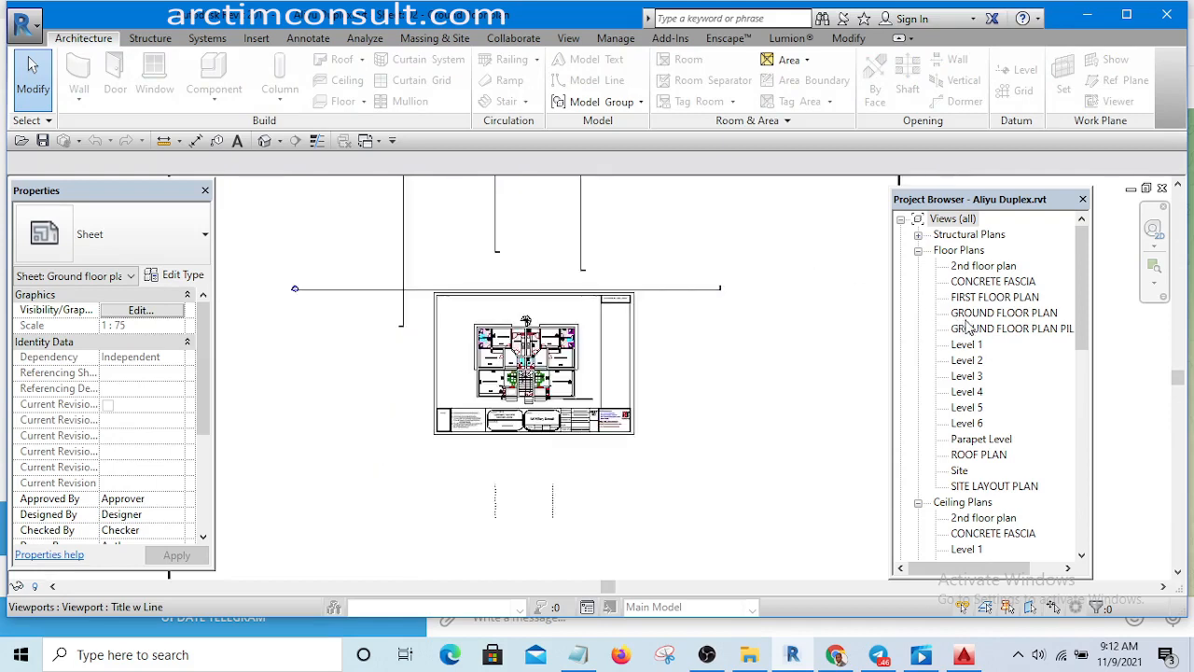
double_click(994, 297)
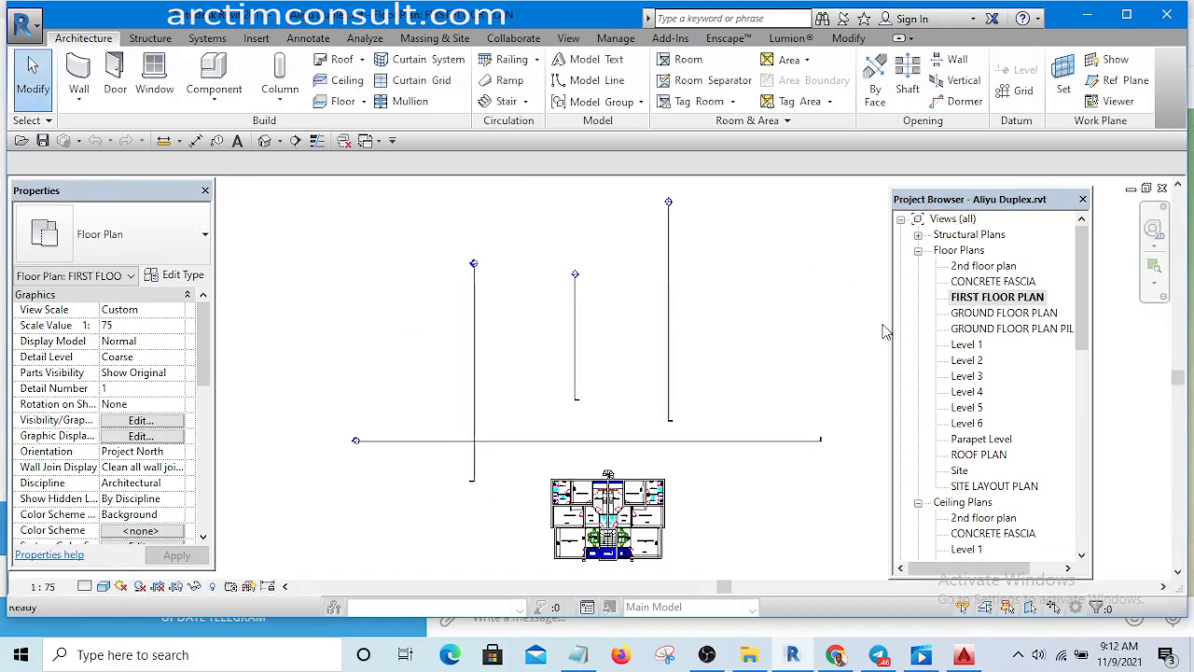